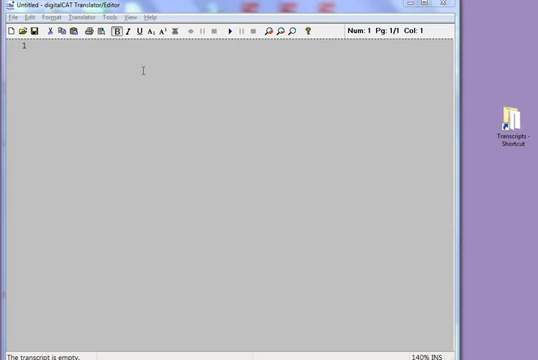
- Bring up General Options from the Tools menu to reach the Auto Save setting
left_click(122, 16)
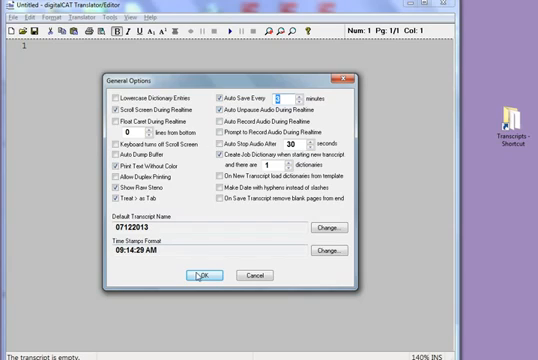
- Confirm autosave every 3 minutes with OK
left_click(196, 276)
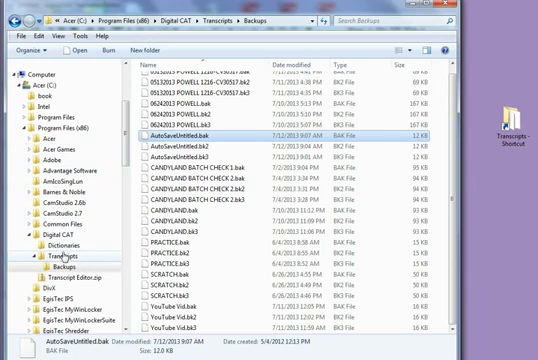
- Select CANDYLAND.bak in the Backups folder and enter rename mode on it
left_click(62, 268)
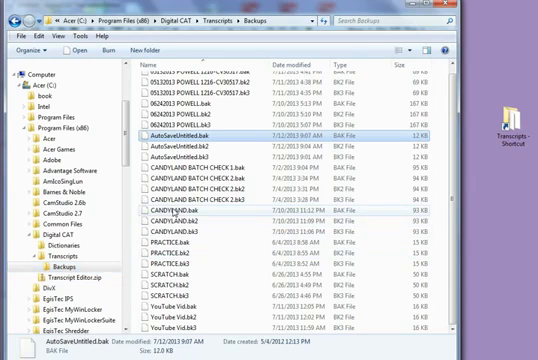
left_click(200, 210)
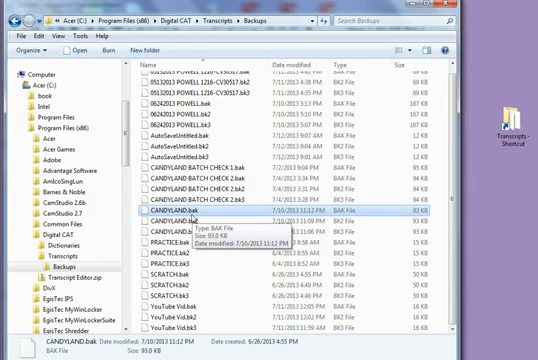
left_click(16, 36)
type("trn")
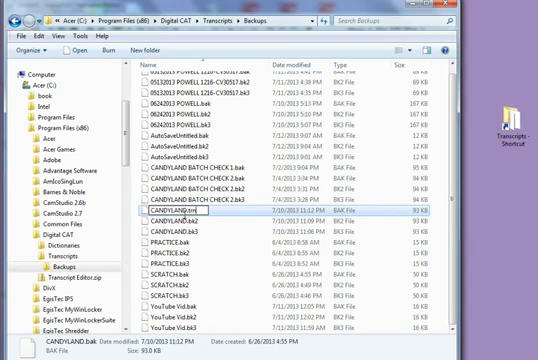
- Confirm the CANDYLAND.trn name and launch it as a transcript in digitalCAT
key("Return")
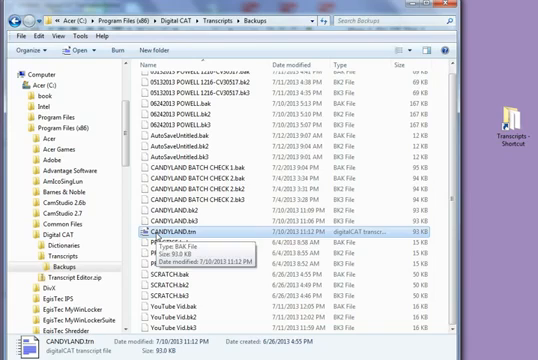
double_click(180, 238)
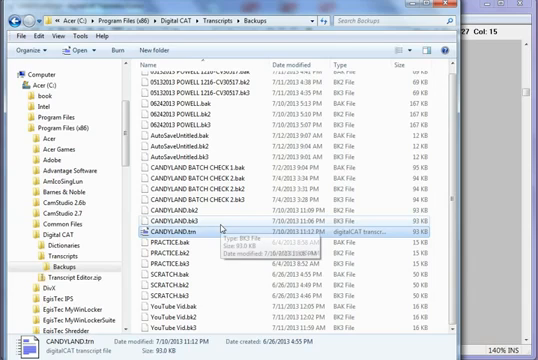
double_click(184, 228)
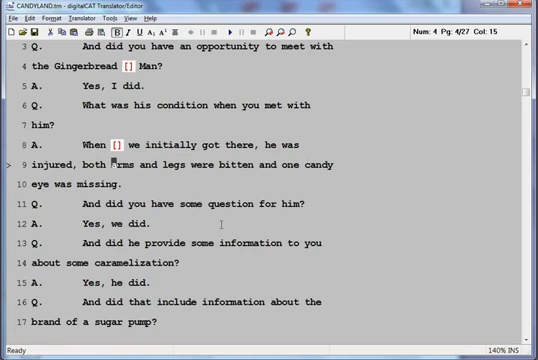